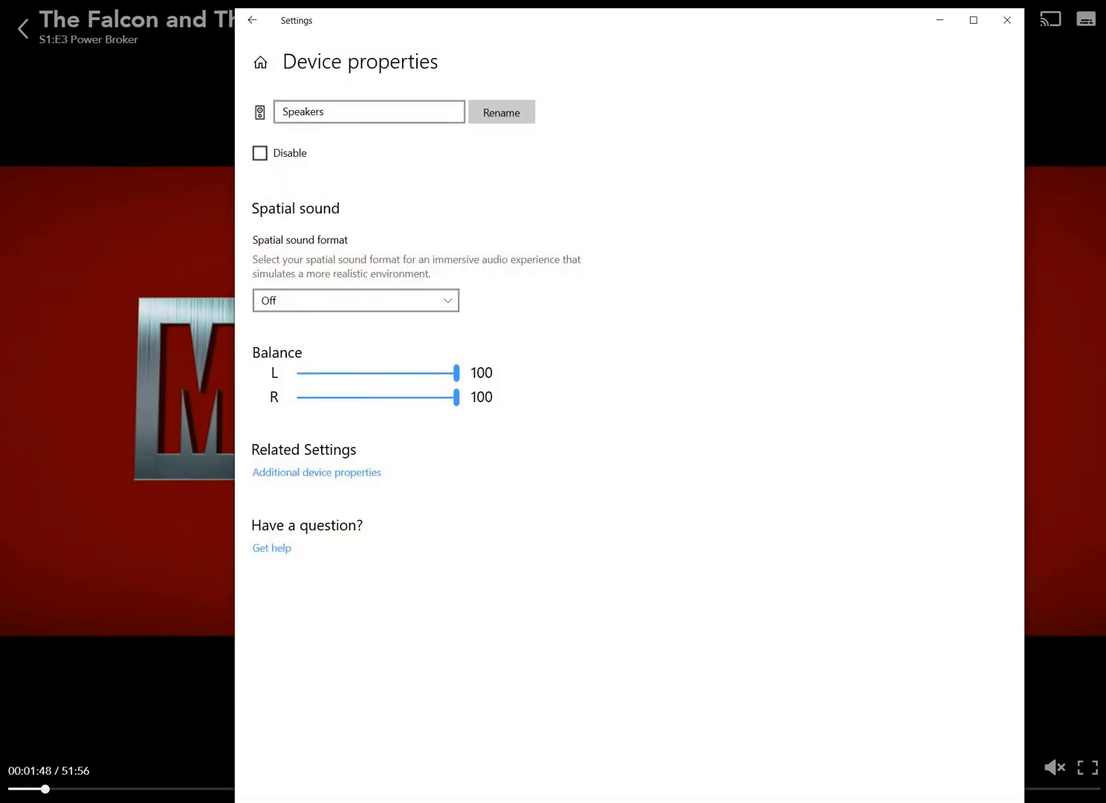
Reach the speakers' Enhancements list showing Virtual Surround and Loudness Equalization enabled.
left_click(256, 21)
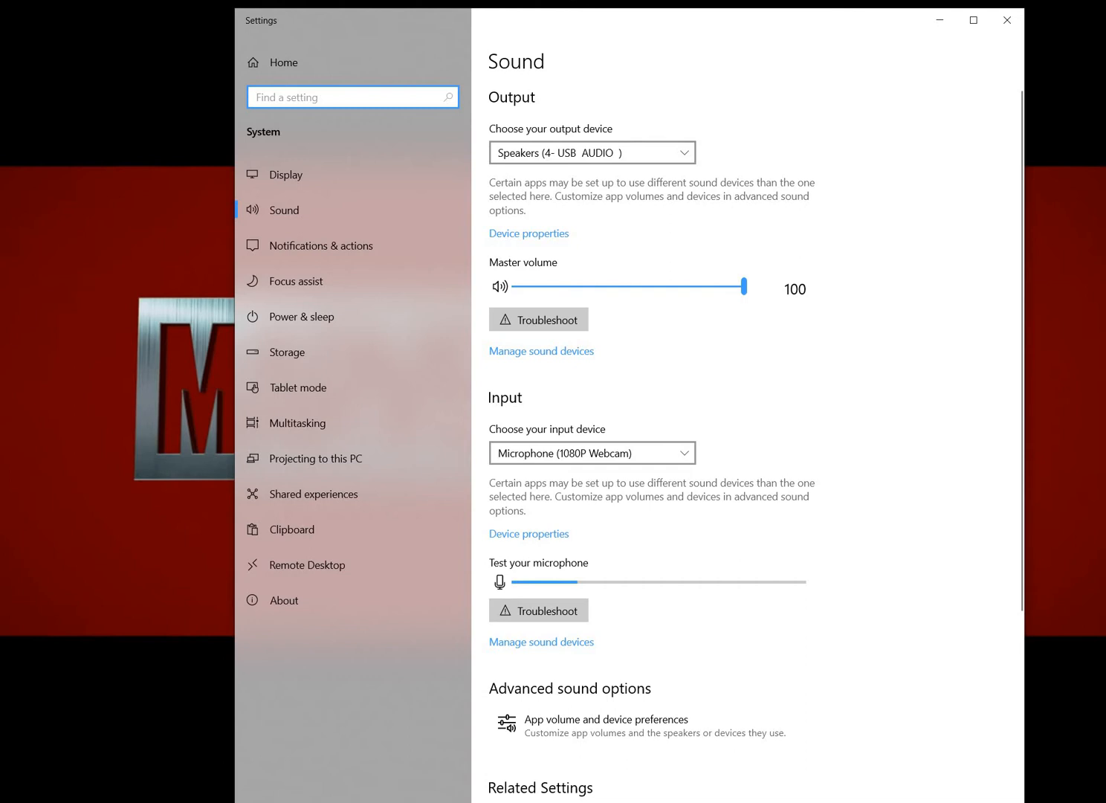
left_click(529, 232)
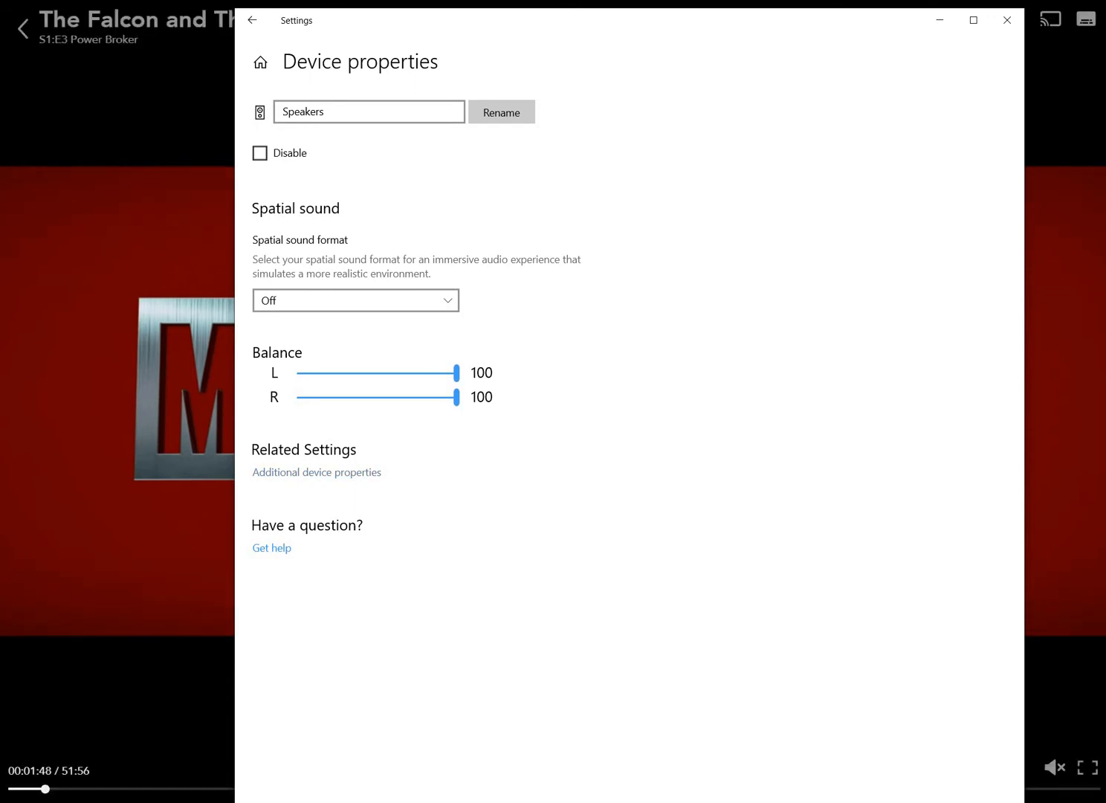
left_click(316, 471)
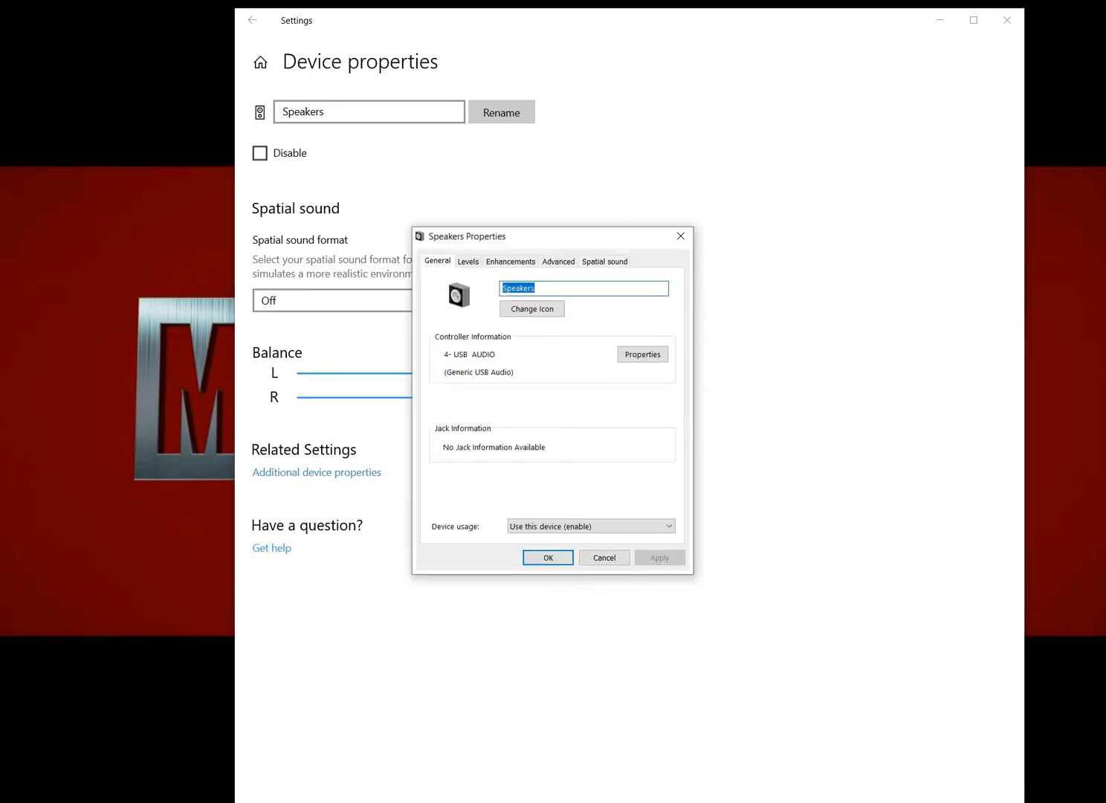
left_click(510, 261)
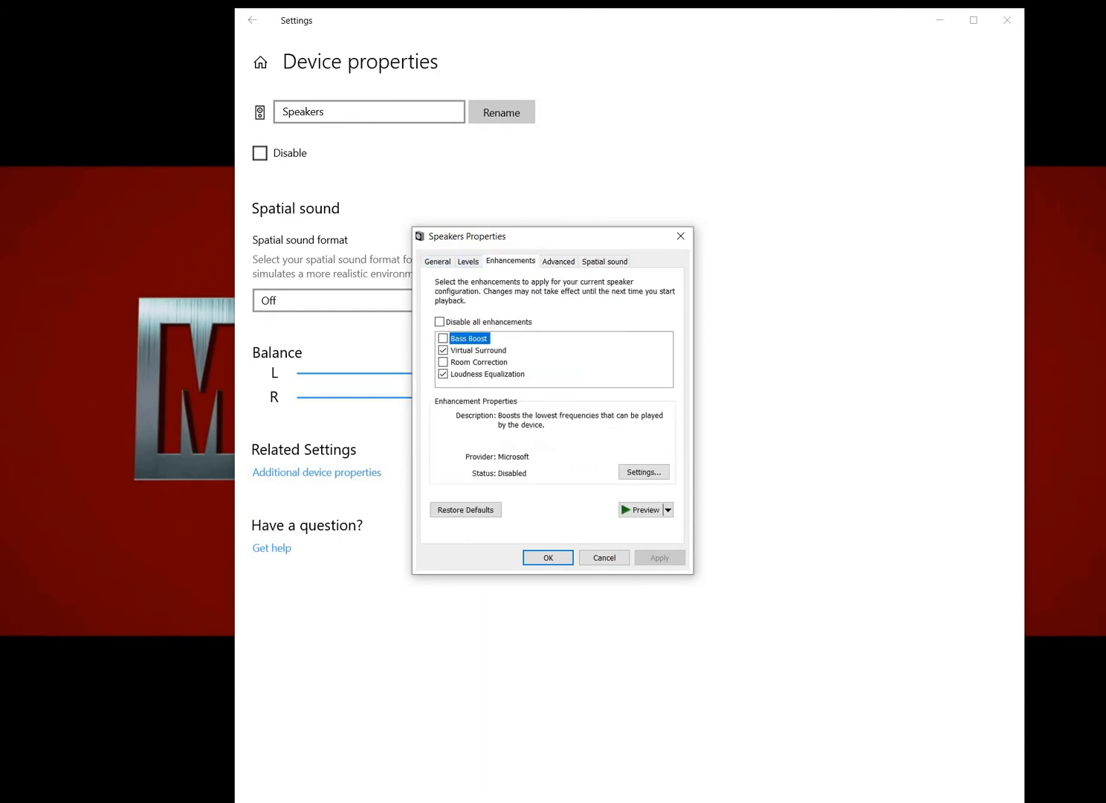
left_click(488, 375)
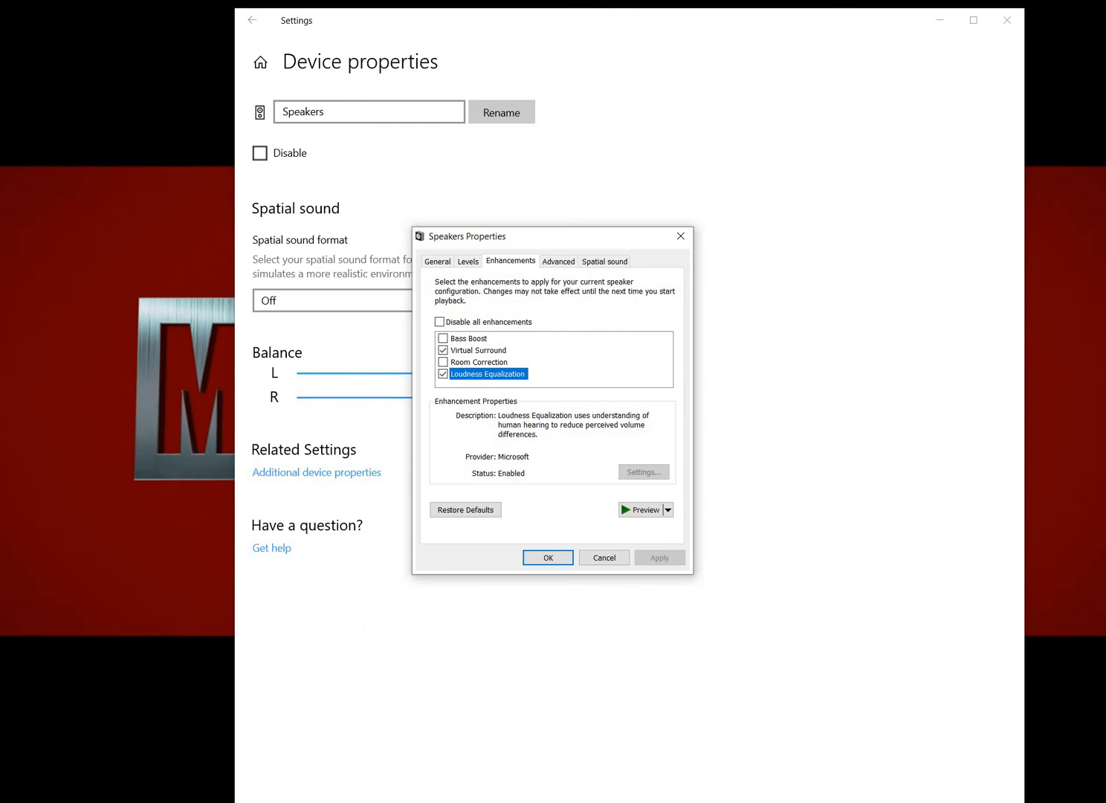